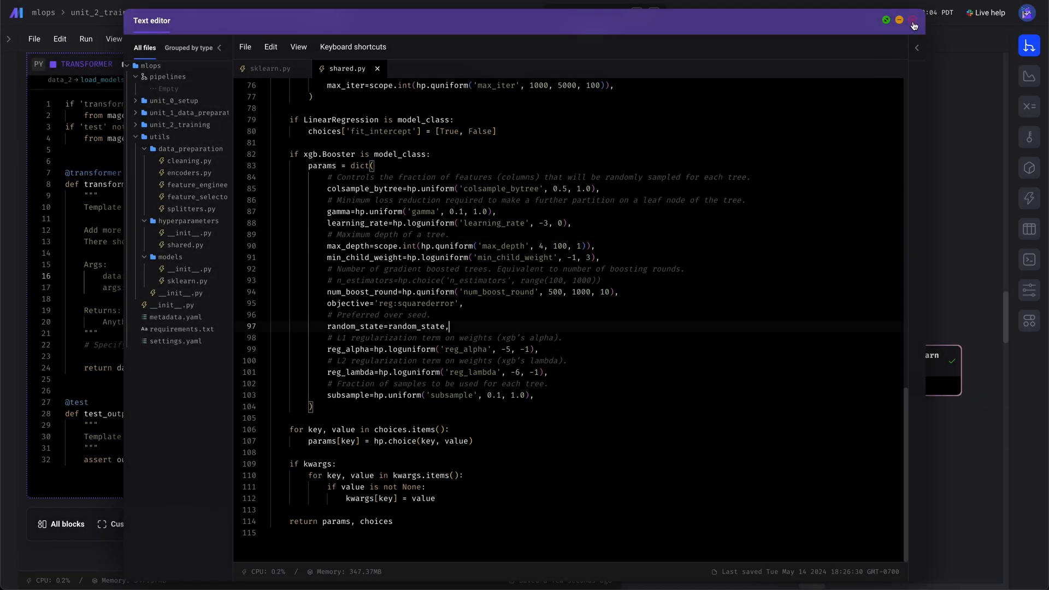
# Close shared.py and view the load_models parent block's code from the hyperparameter_tuning header.
pyautogui.click(912, 26)
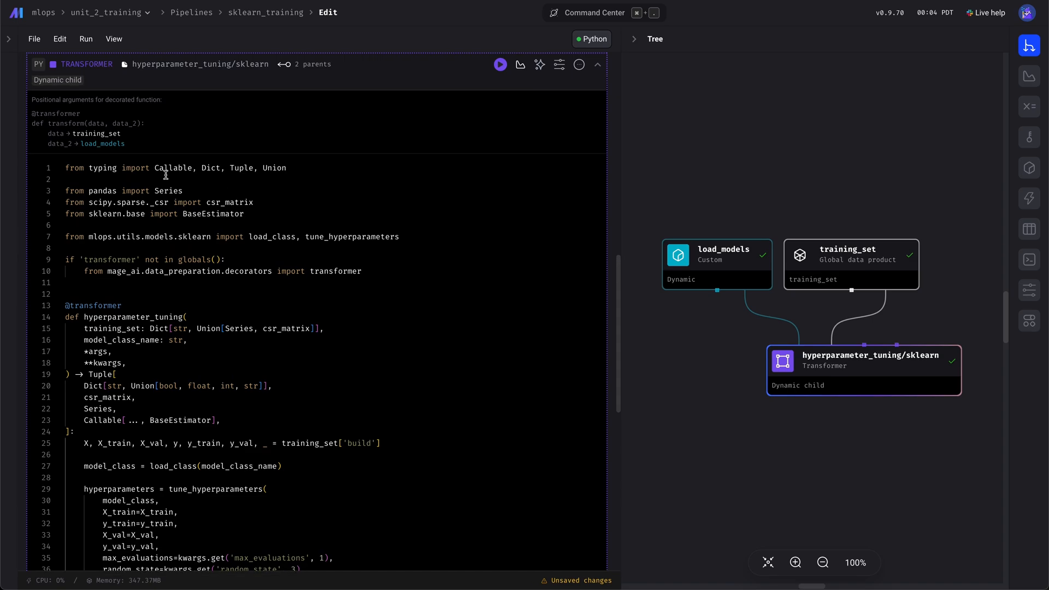
pyautogui.doubleClick(233, 202)
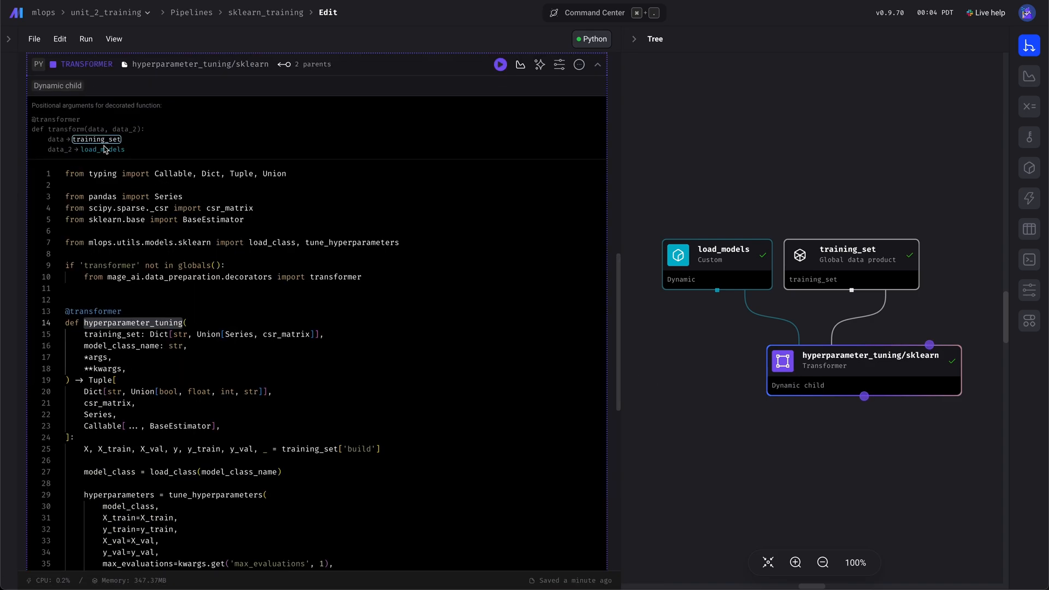
pyautogui.click(715, 263)
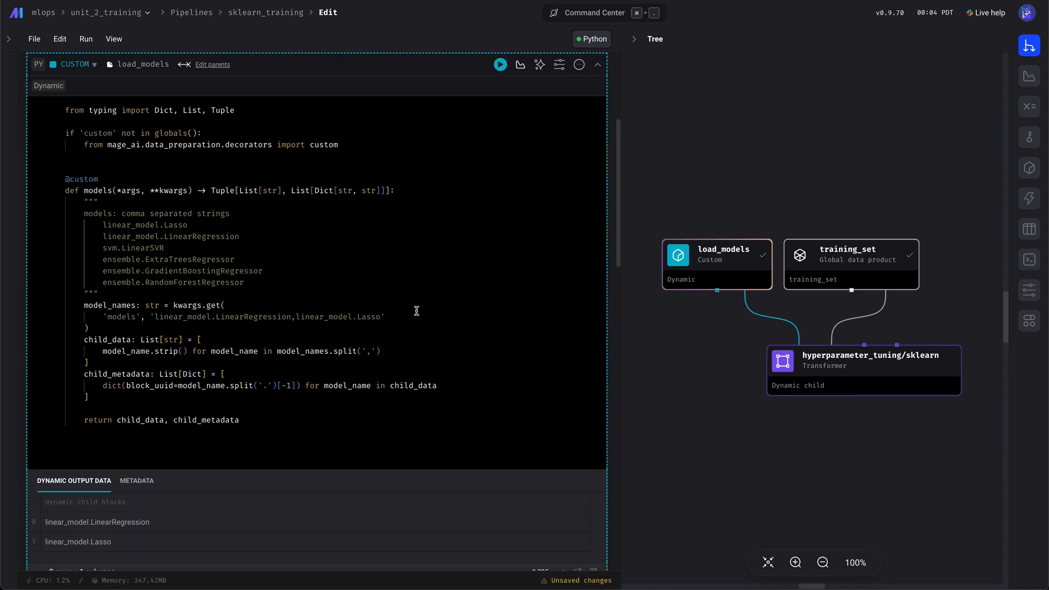
# Scroll load_models, then select max_evaluations in the transformer's kwargs.get call.
pyautogui.scroll(-3)
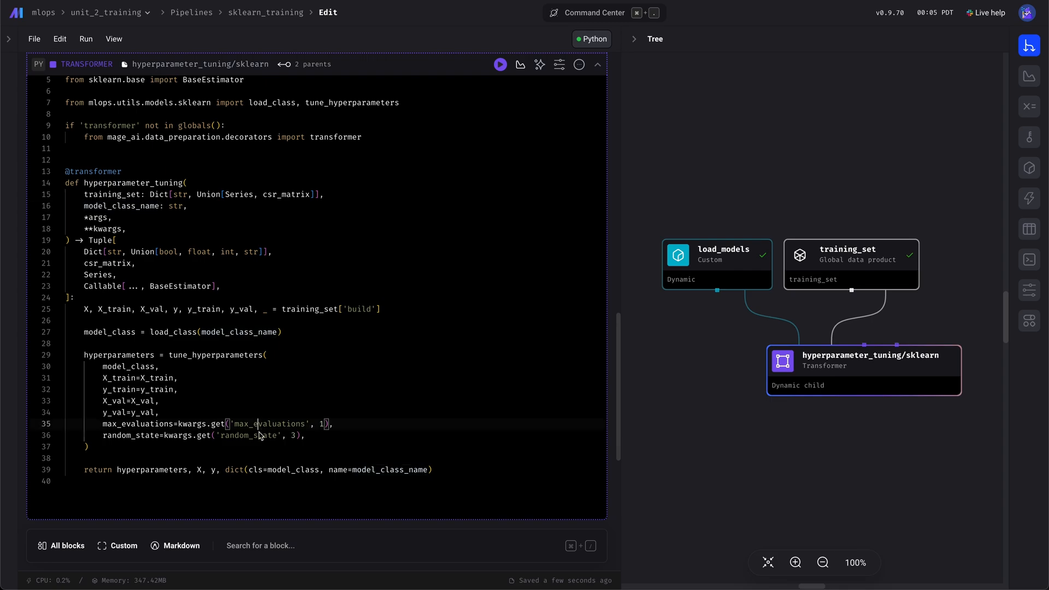
pyautogui.doubleClick(267, 423)
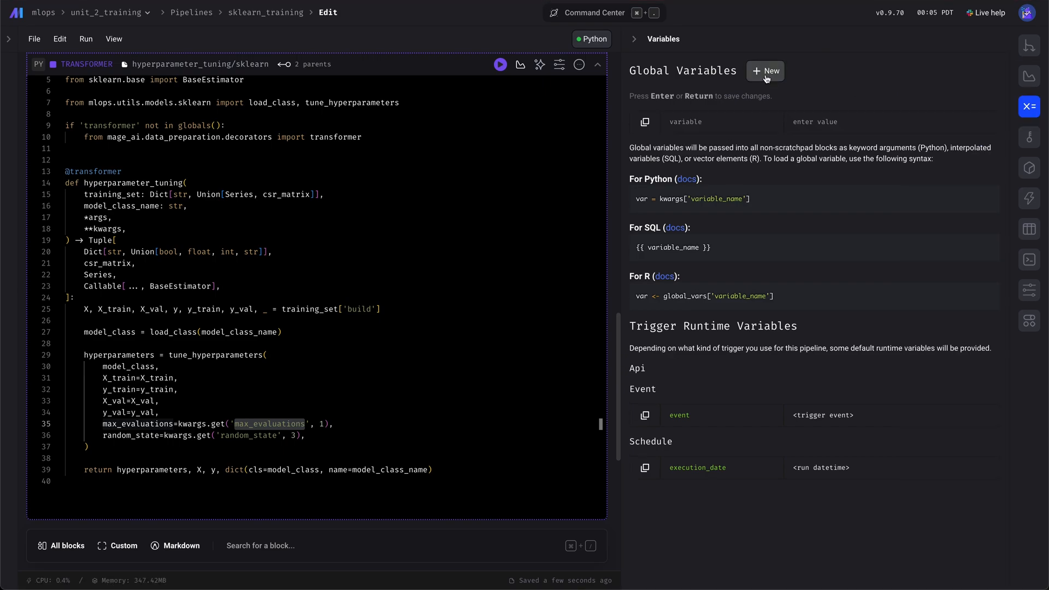
# Create global variables max_evaluations (50) and random_state (7).
pyautogui.write('max_evaluations')
pyautogui.write('50')
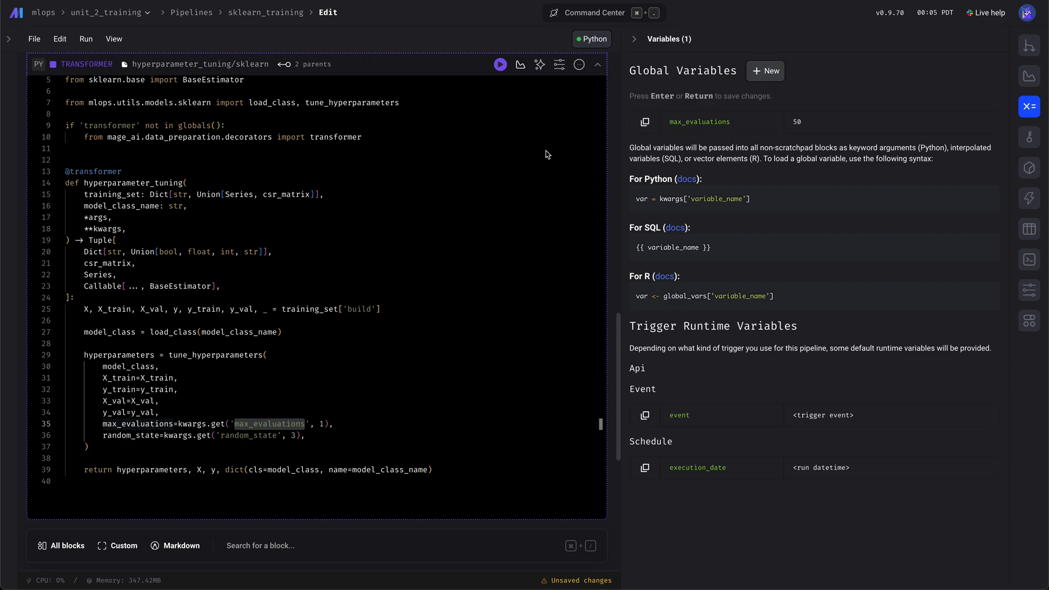
pyautogui.click(764, 71)
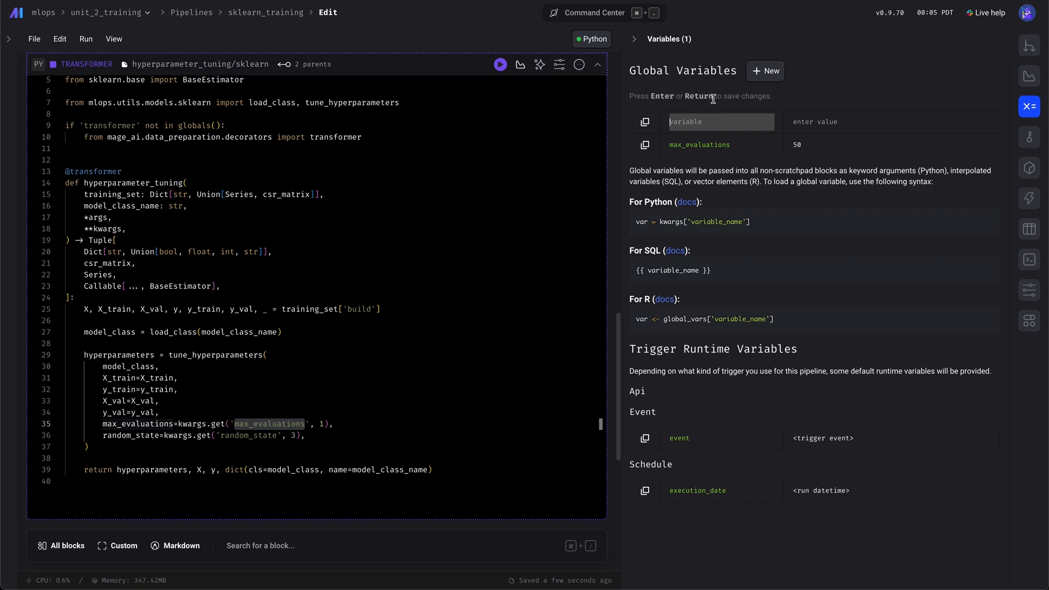
pyautogui.write('random_state')
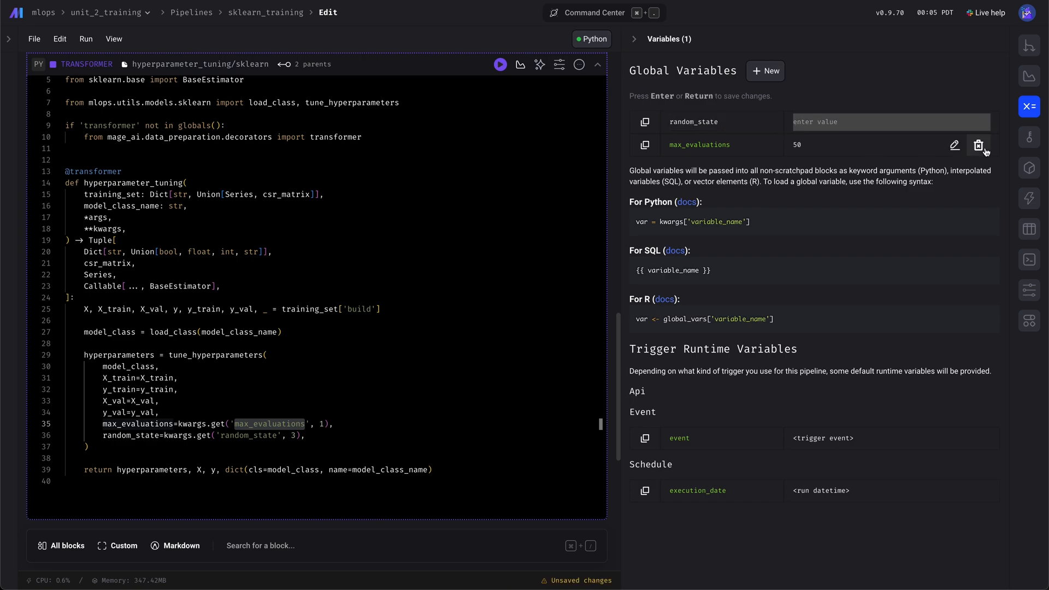
pyautogui.click(977, 146)
pyautogui.write('7')
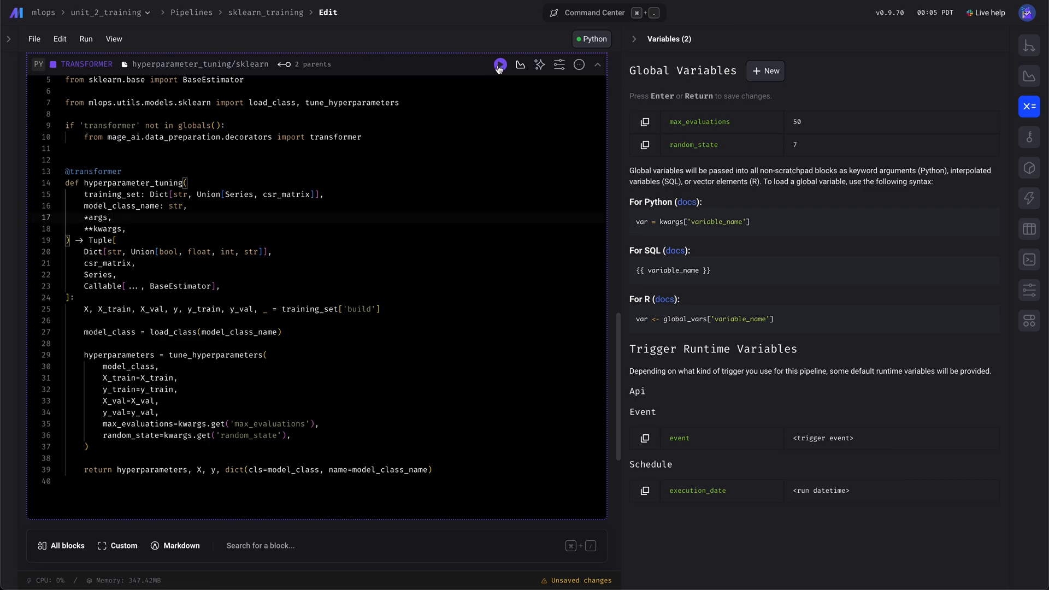
# Run the hyperparameter_tuning/sklearn block through 50 trials per model, then reopen the Tree view.
pyautogui.click(498, 65)
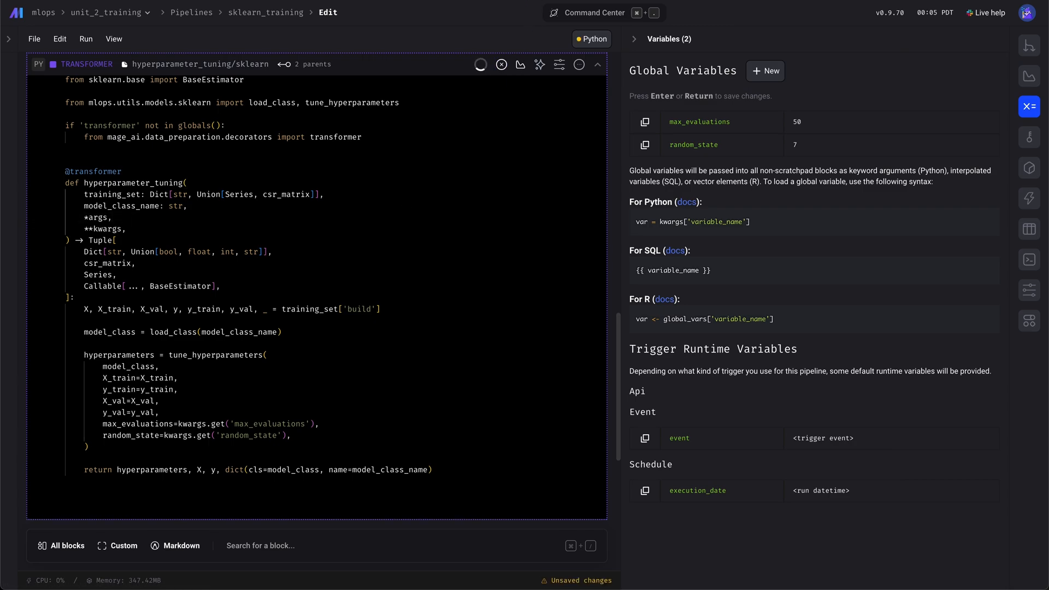
pyautogui.click(480, 64)
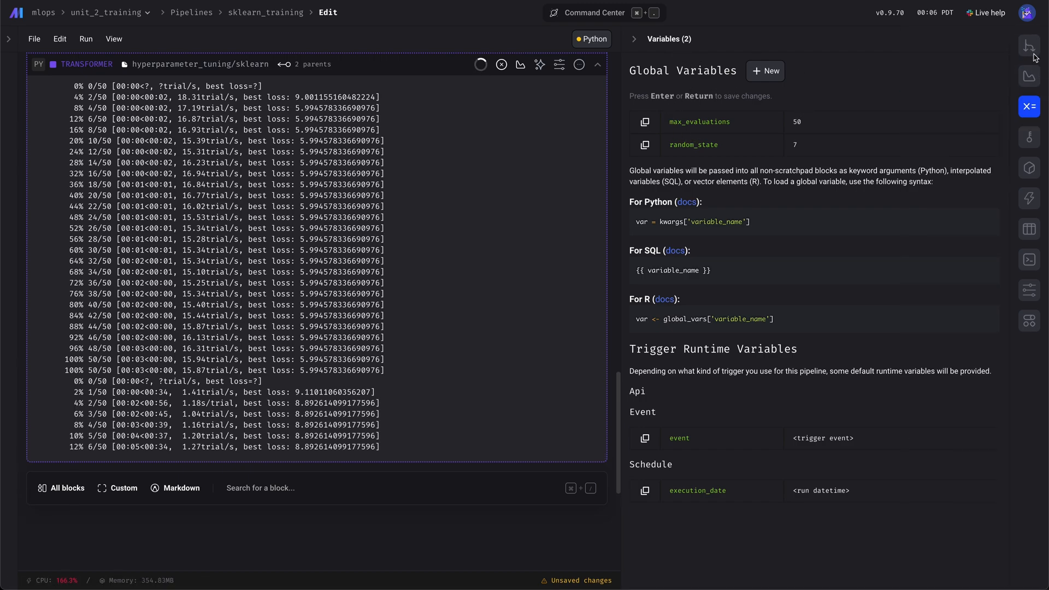
pyautogui.click(1028, 46)
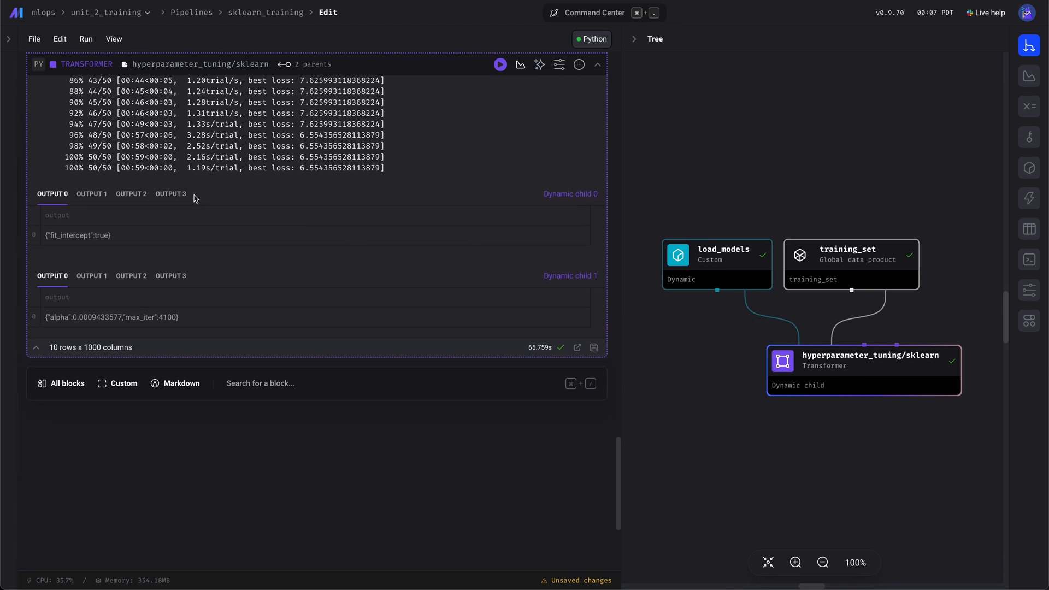
# Check output tabs for both children: LinearRegression for child 0, Lasso for child 1.
pyautogui.click(132, 193)
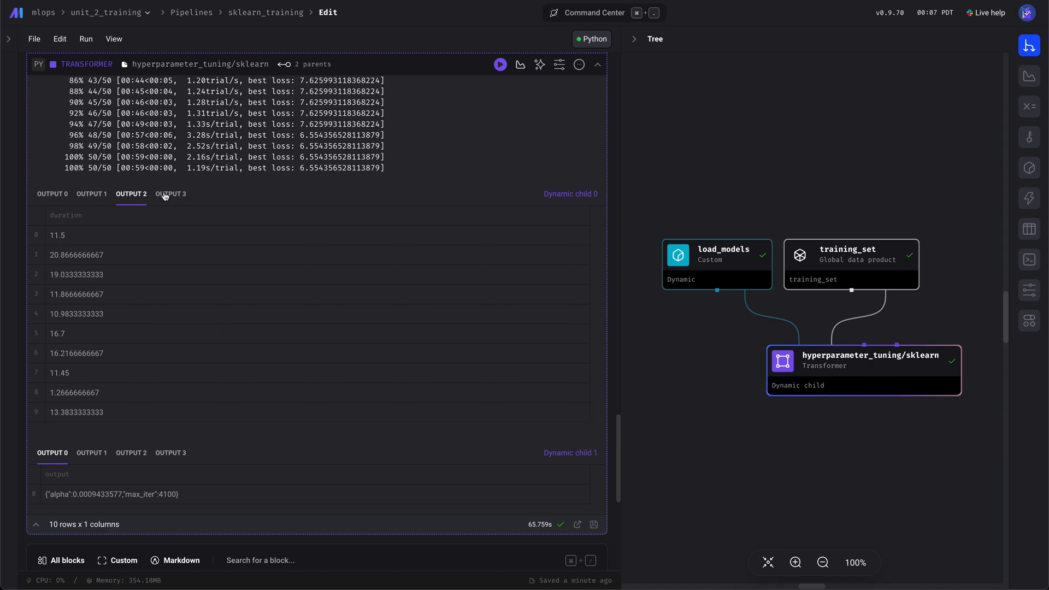
pyautogui.click(170, 194)
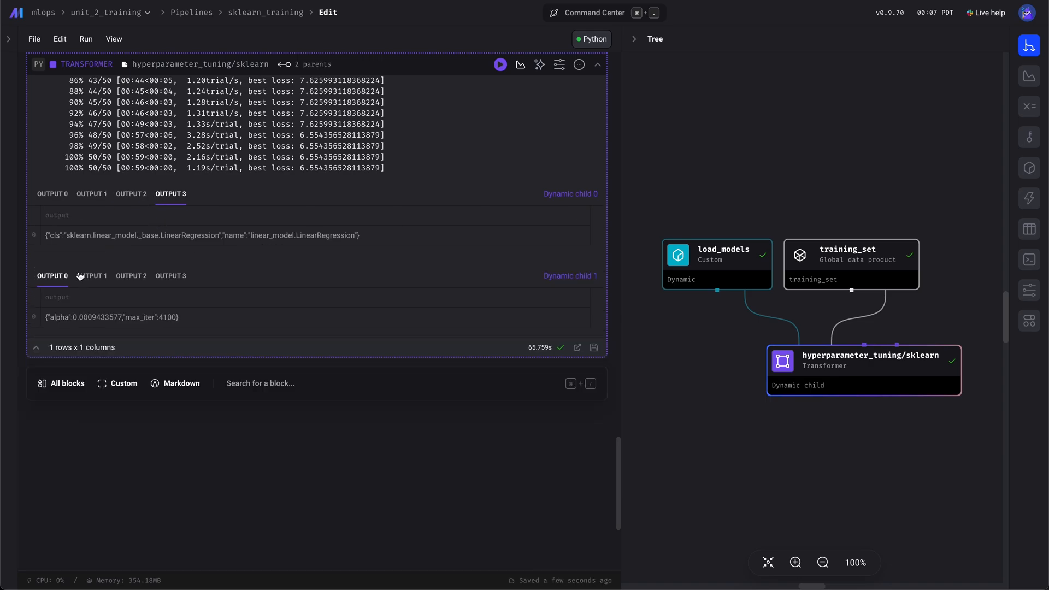
pyautogui.click(92, 275)
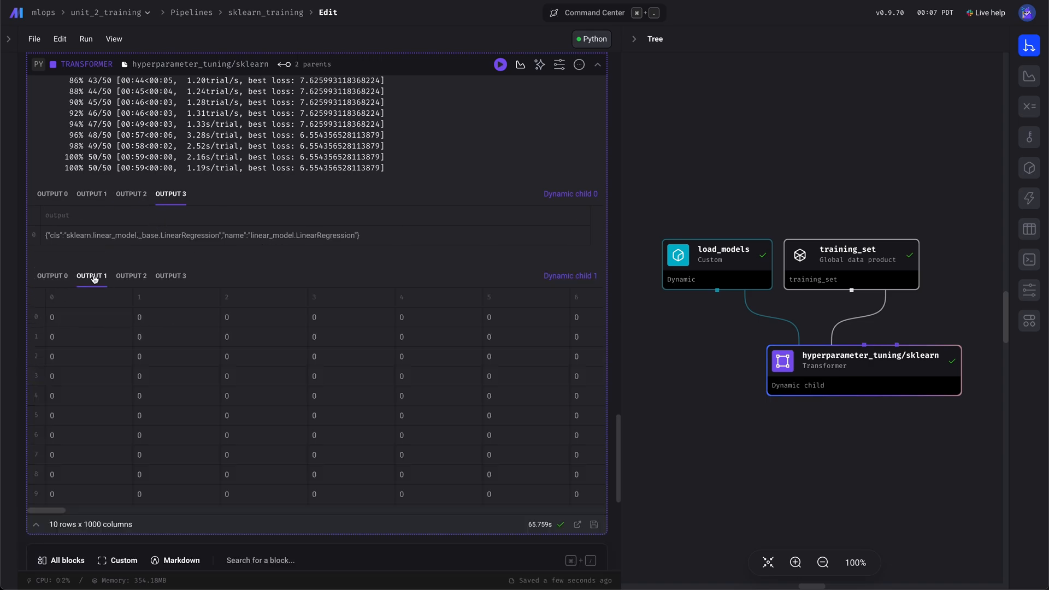
pyautogui.click(170, 274)
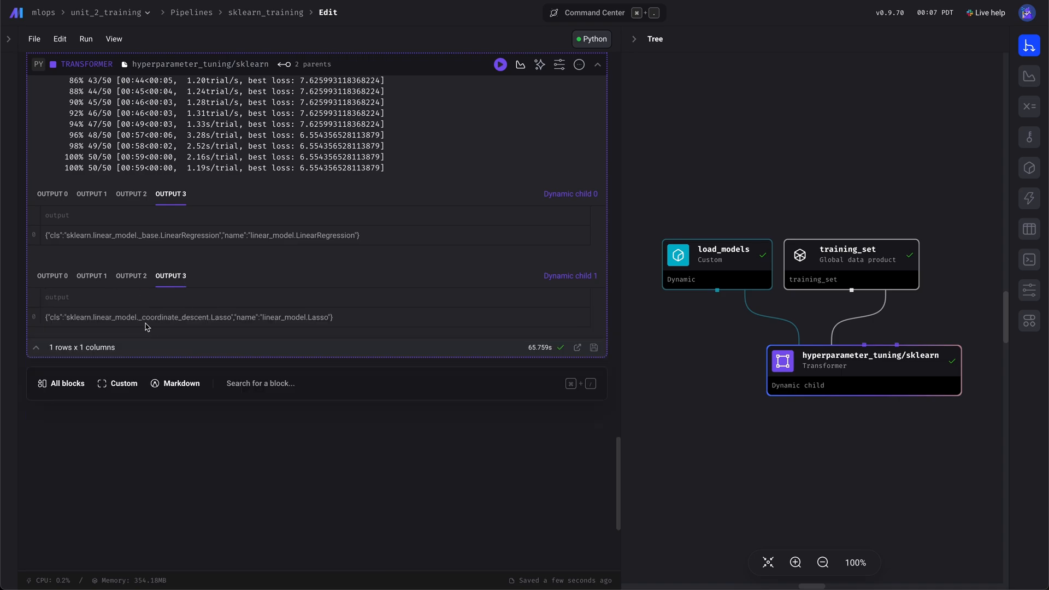